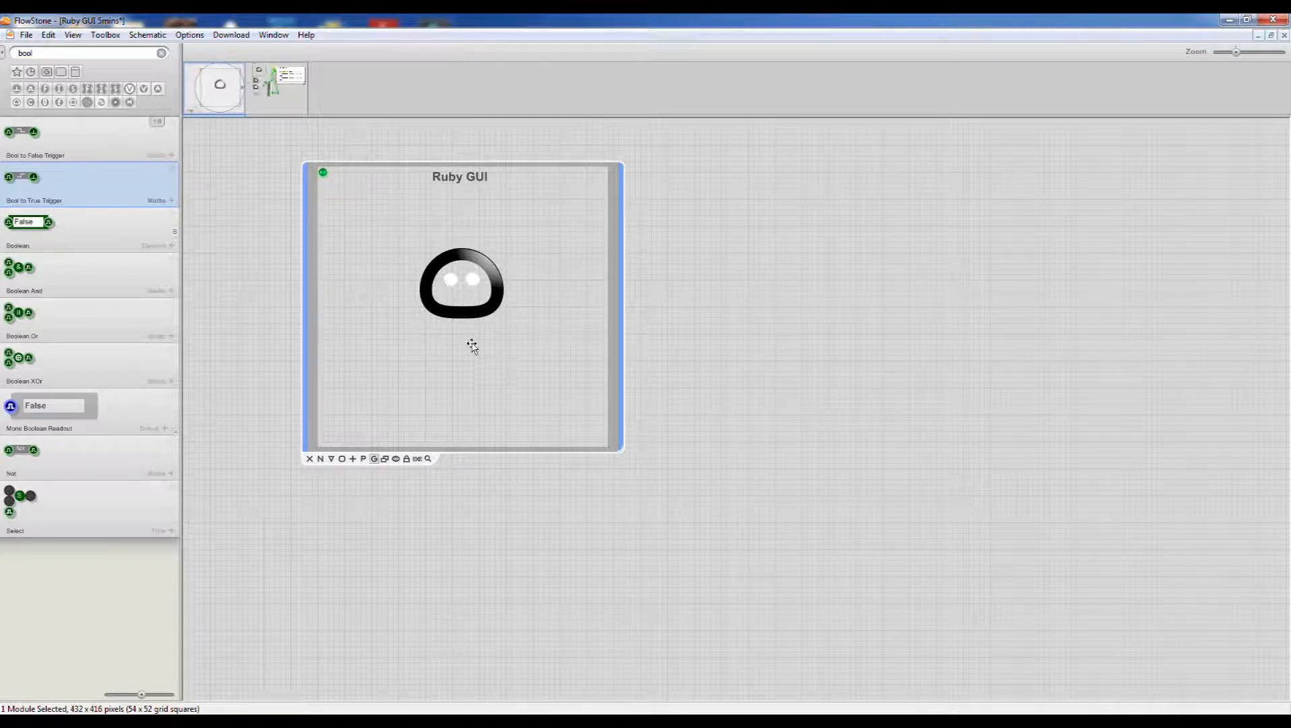
{"action": "mouse_move", "coordinate": [524, 414]}
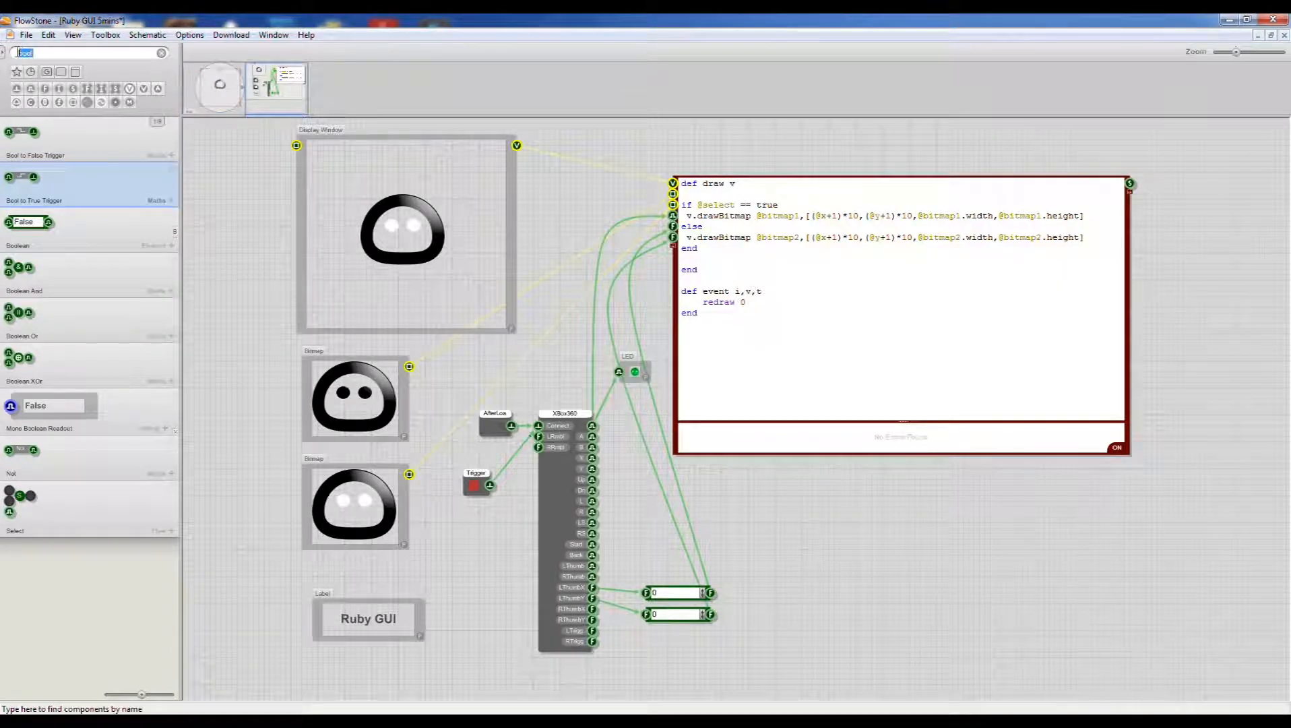
Add a DS Out component from the 'ds' search, then find the Sound Player with 'pla'
{"action": "type", "text": "ds"}
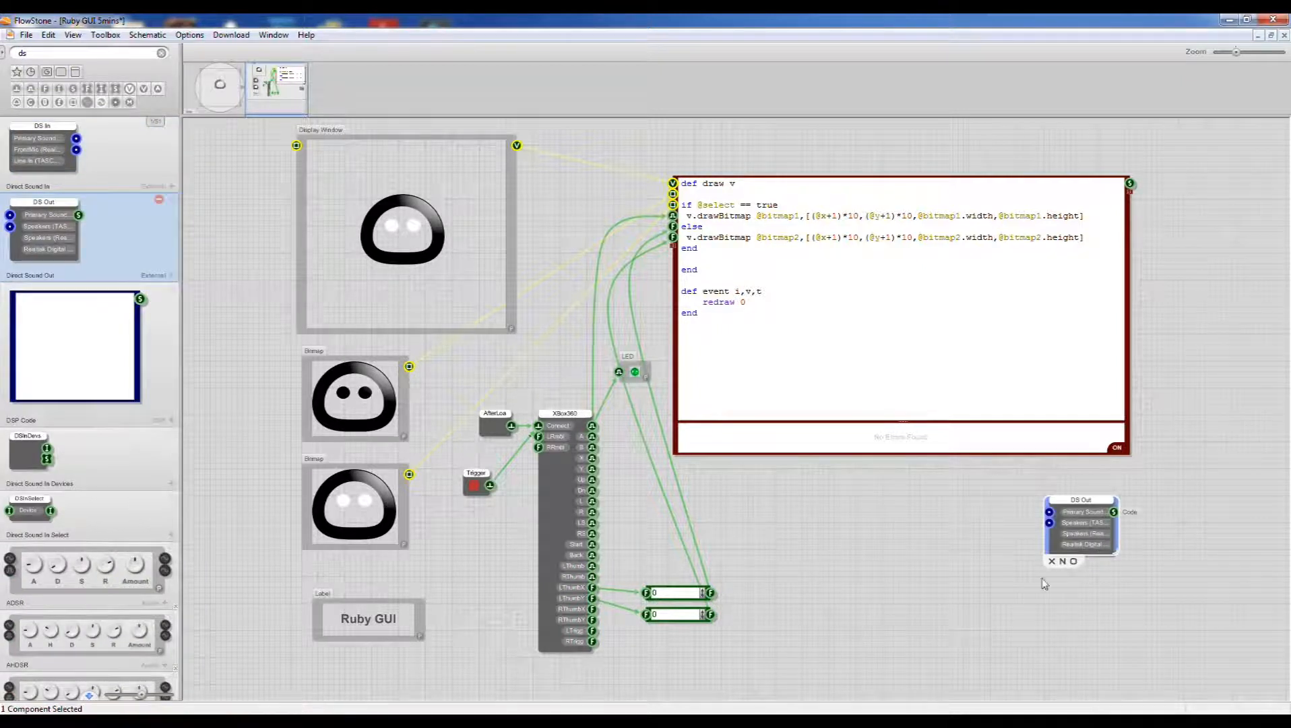
{"action": "left_click", "coordinate": [1081, 511]}
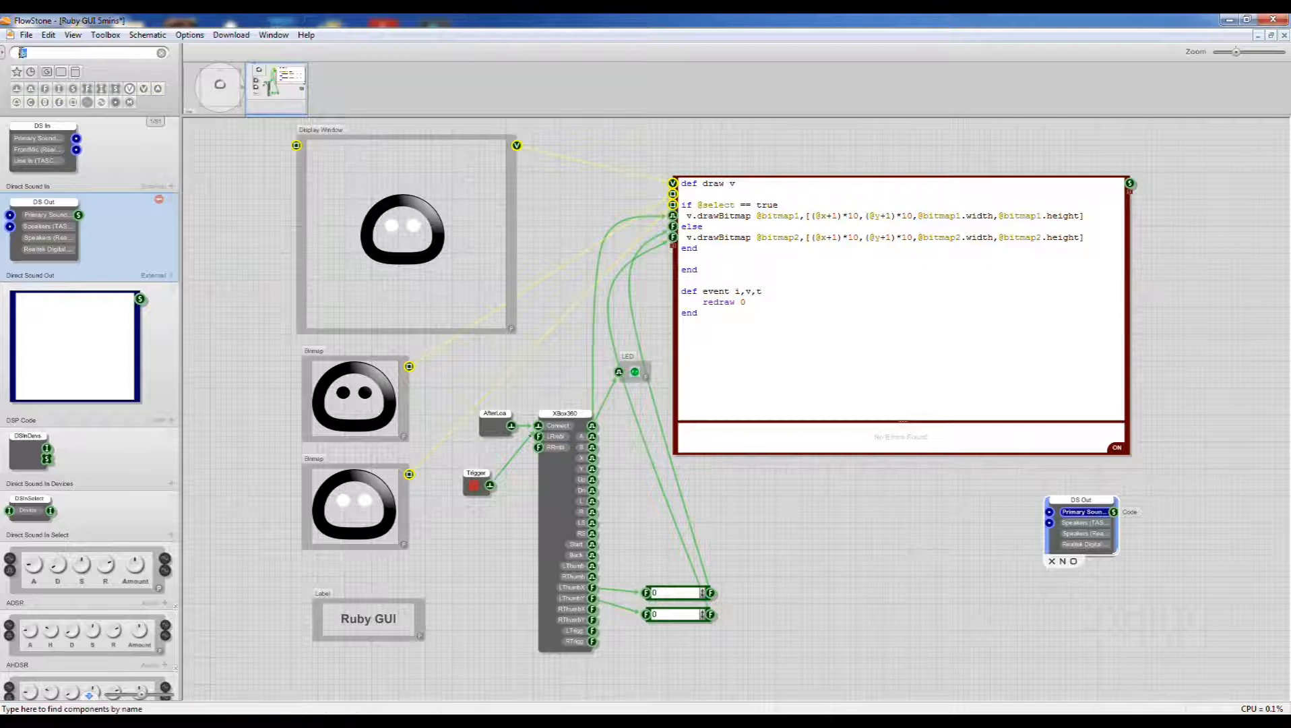
{"action": "type", "text": "play"}
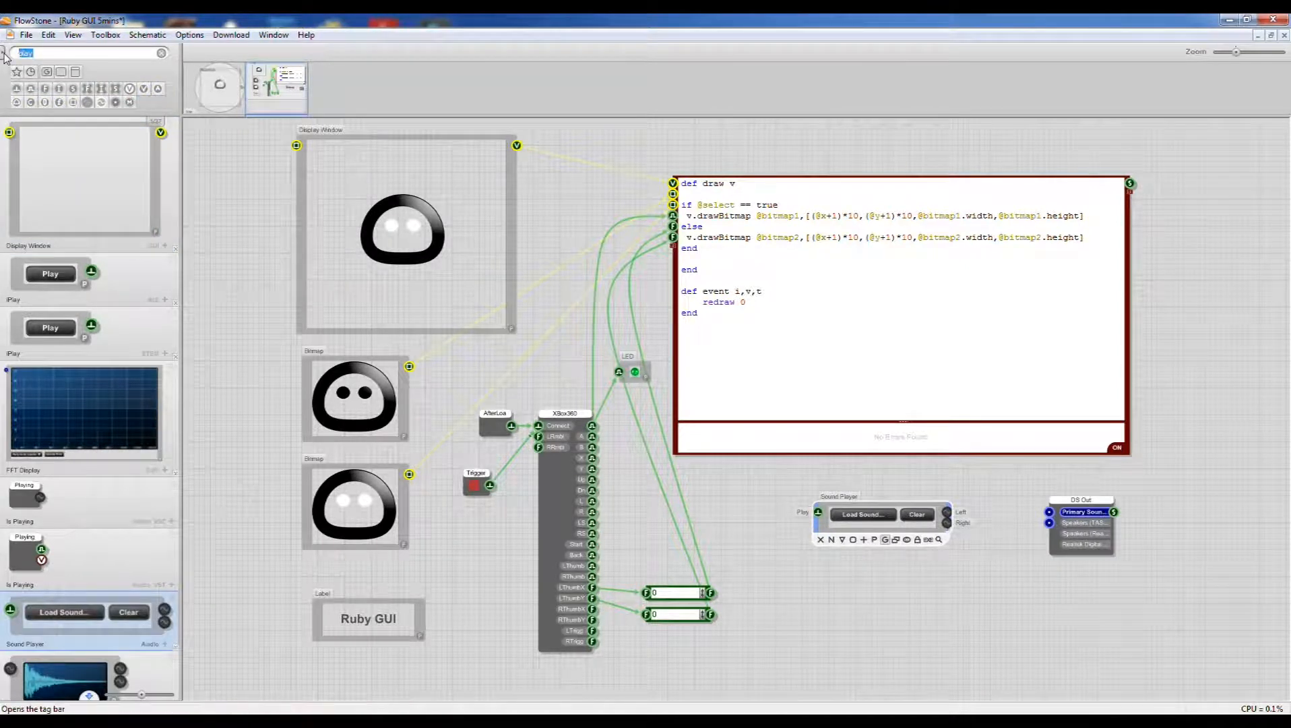
Add a Stereo Amp with volume knob between the Sound Player and DS Out
{"action": "type", "text": "amp"}
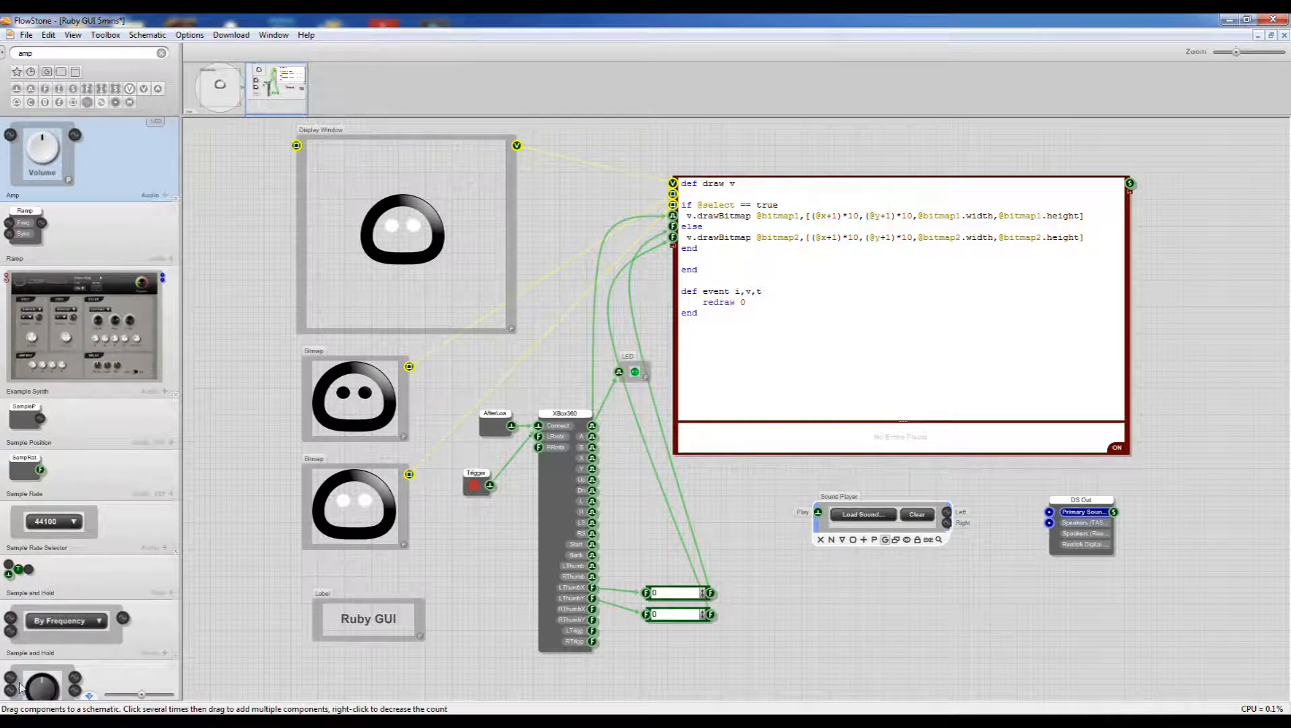
{"action": "left_click_drag", "start_coordinate": [42, 152], "coordinate": [993, 551]}
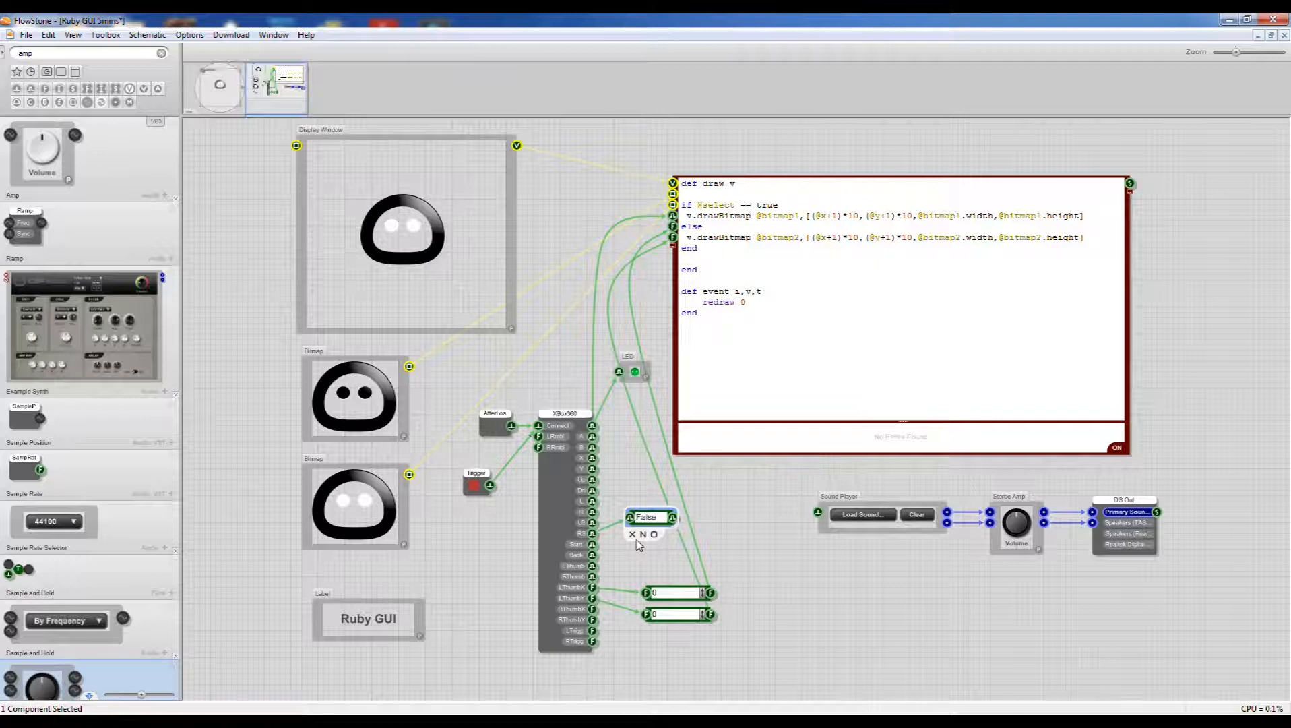
{"action": "mouse_move", "coordinate": [736, 518]}
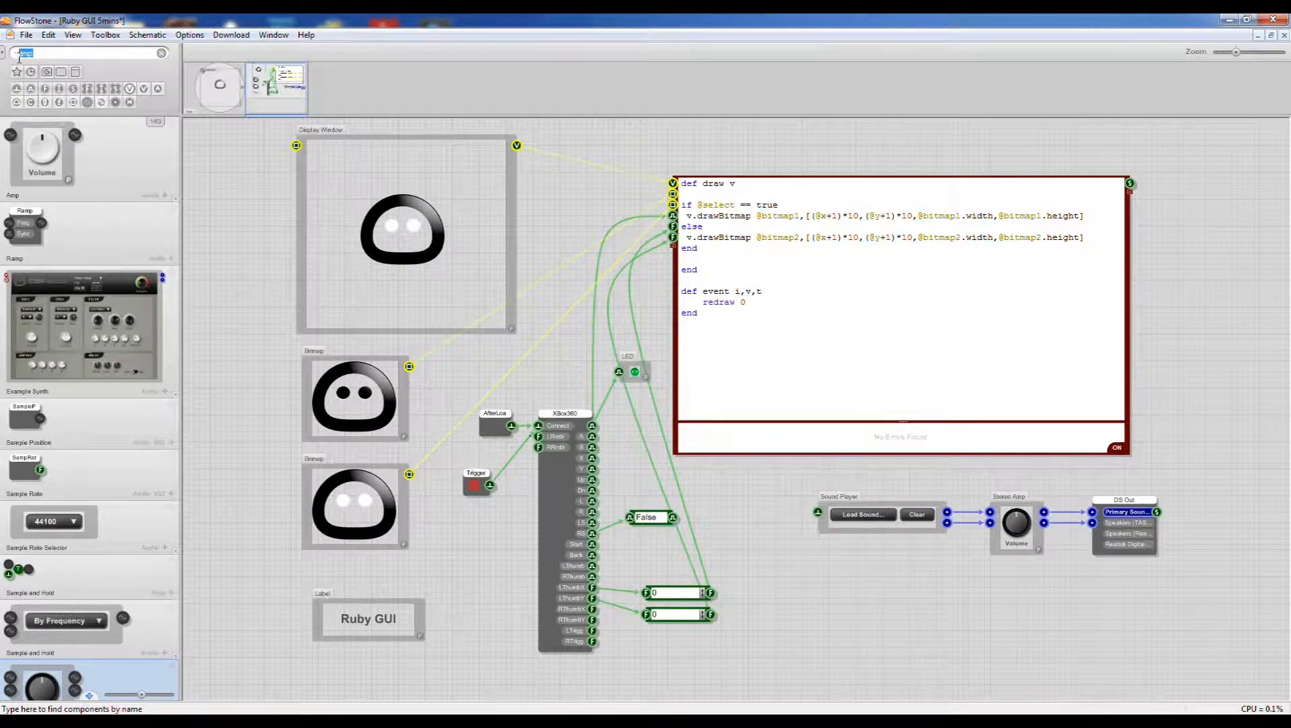
Add a Bool to True Trigger driving the Sound Player's Play input and load a laser sound
{"action": "type", "text": "bool"}
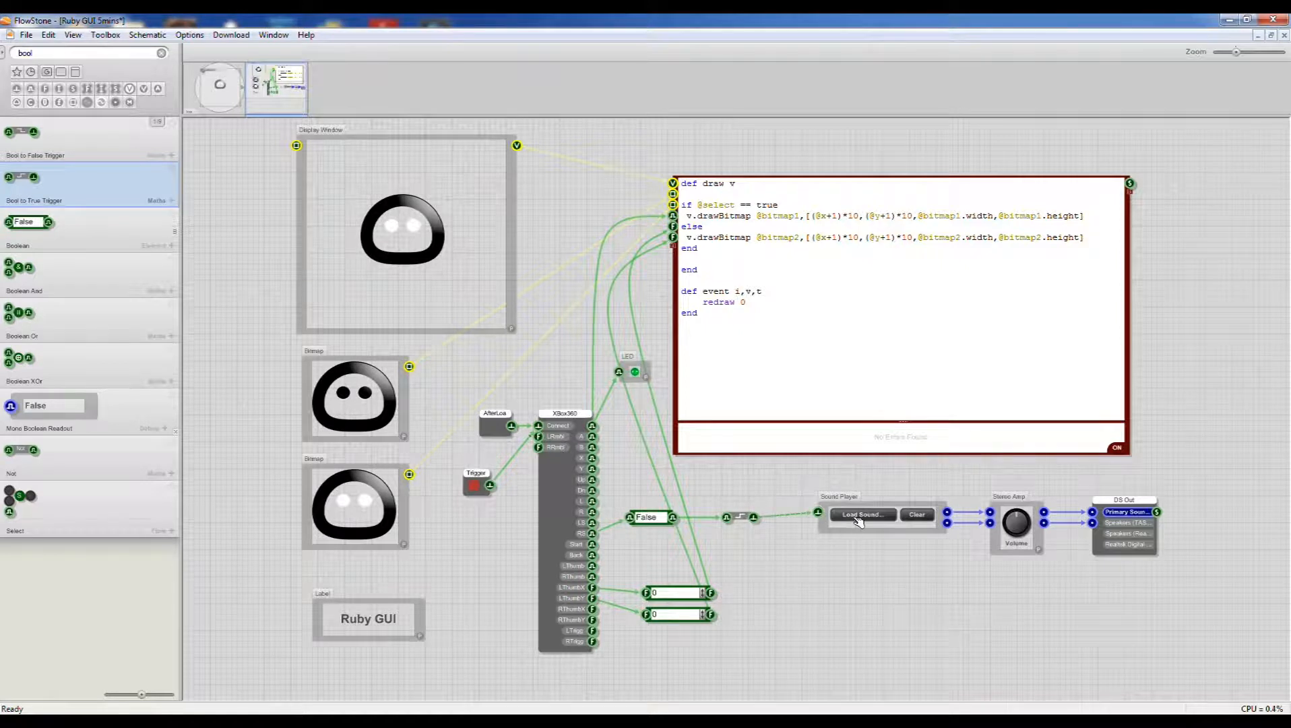
{"action": "left_click", "coordinate": [861, 515]}
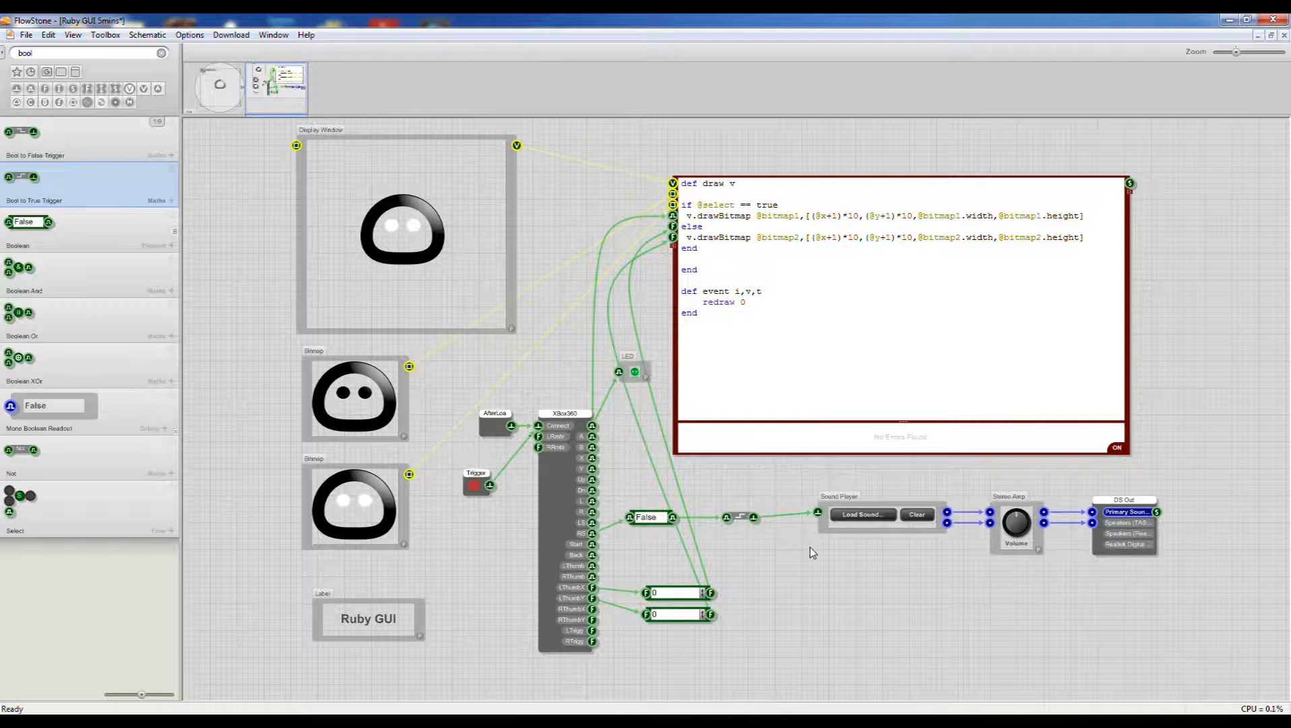
{"action": "left_click", "coordinate": [648, 518]}
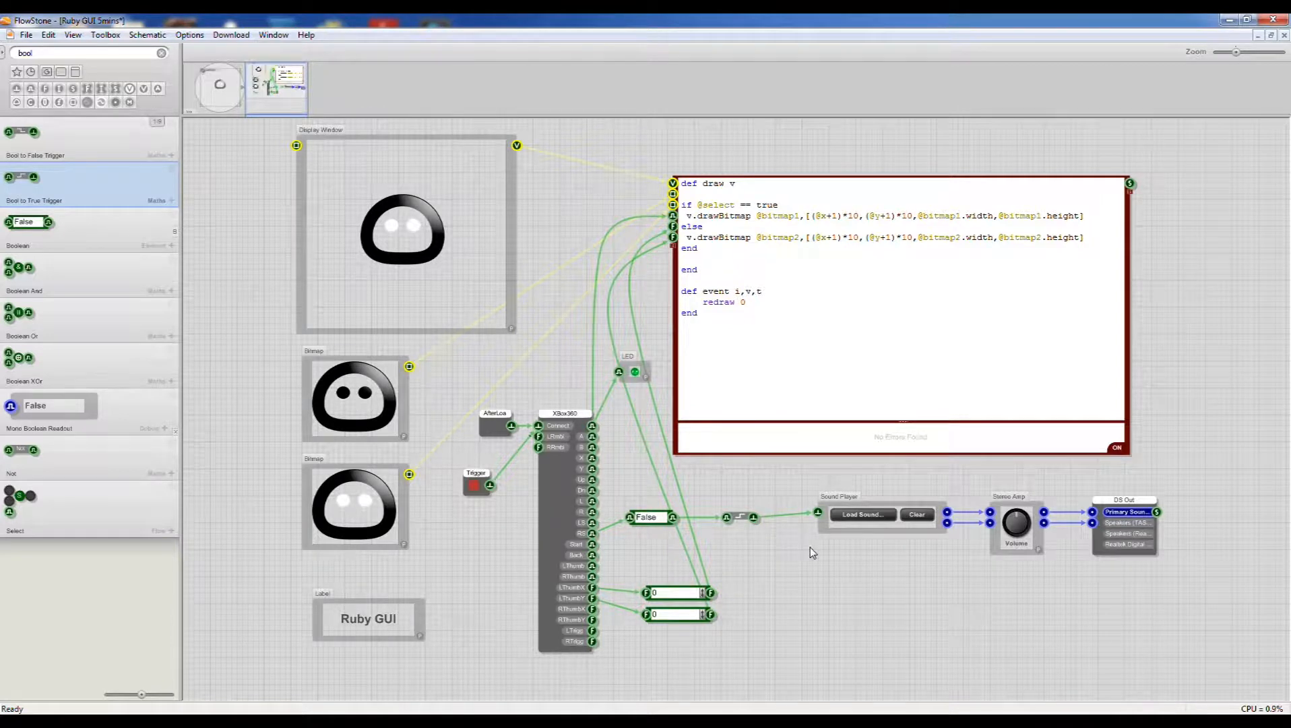
{"action": "left_click", "coordinate": [647, 517]}
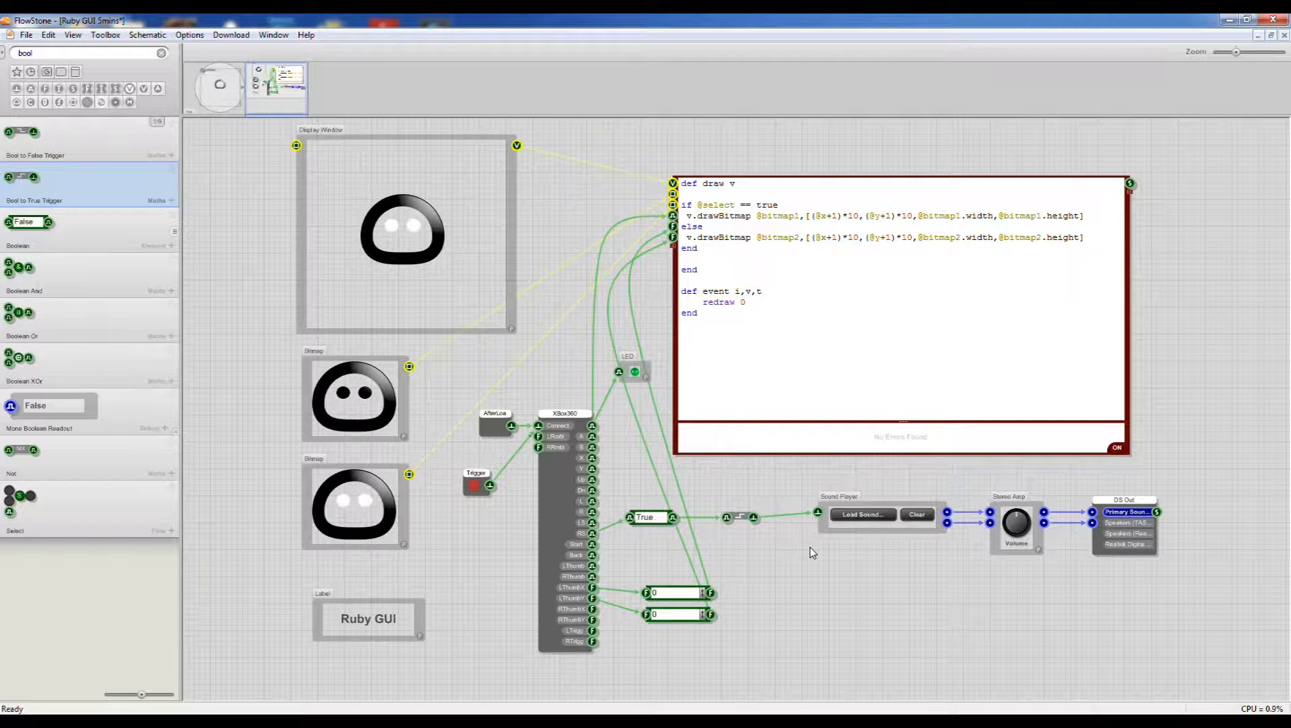
{"action": "left_click", "coordinate": [647, 518]}
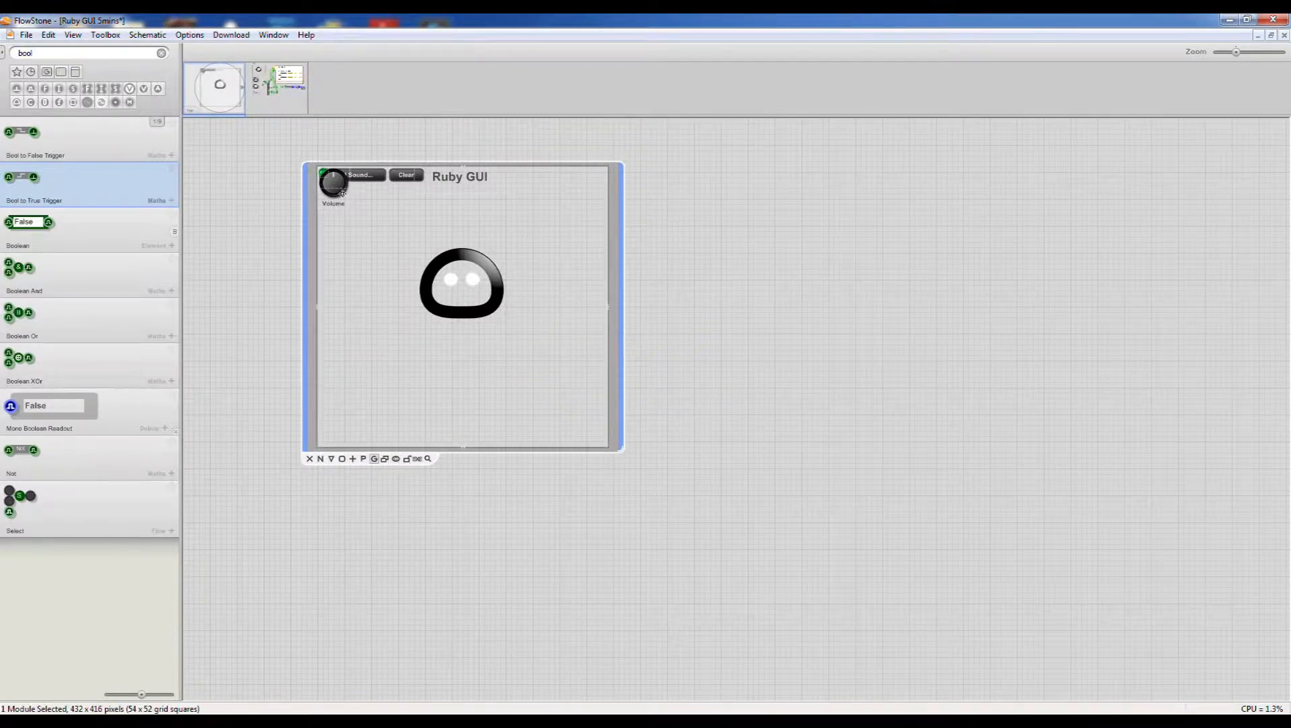
Move the Volume knob to the bottom centre of the front panel, below the sprite
{"action": "left_click_drag", "start_coordinate": [332, 181], "coordinate": [522, 415]}
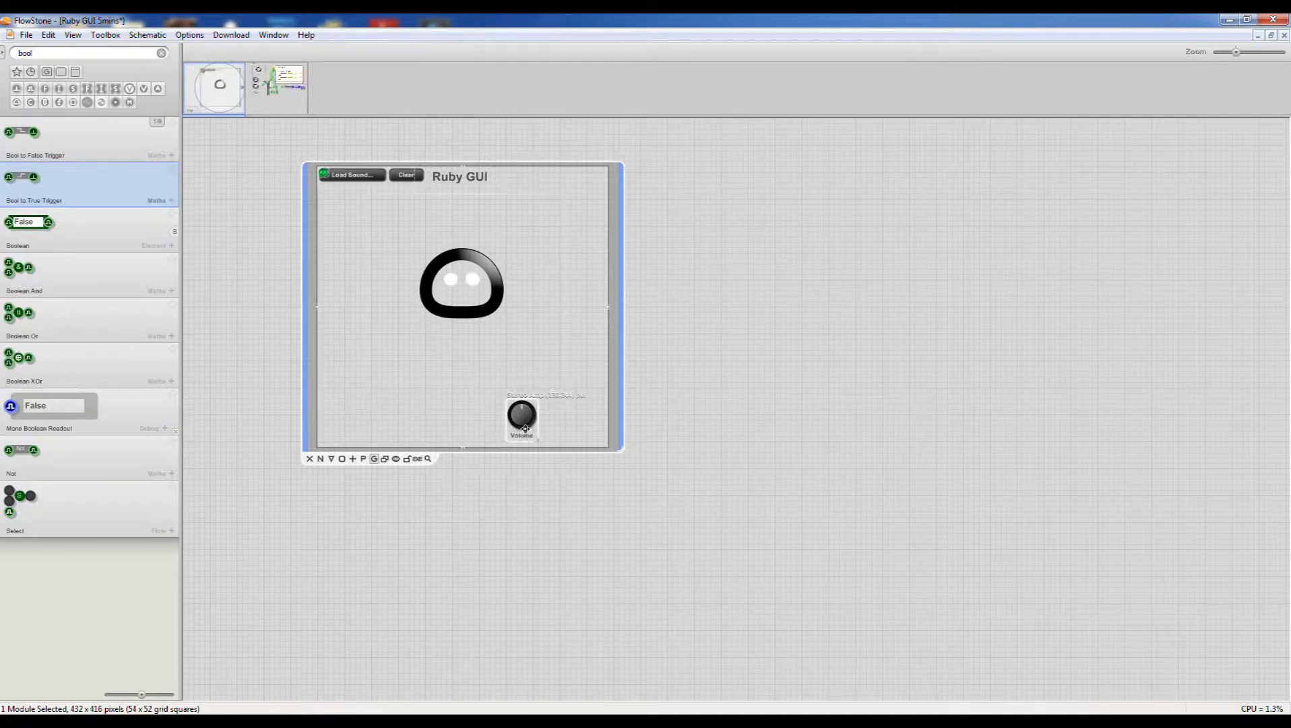
{"action": "left_click_drag", "start_coordinate": [522, 415], "coordinate": [462, 415]}
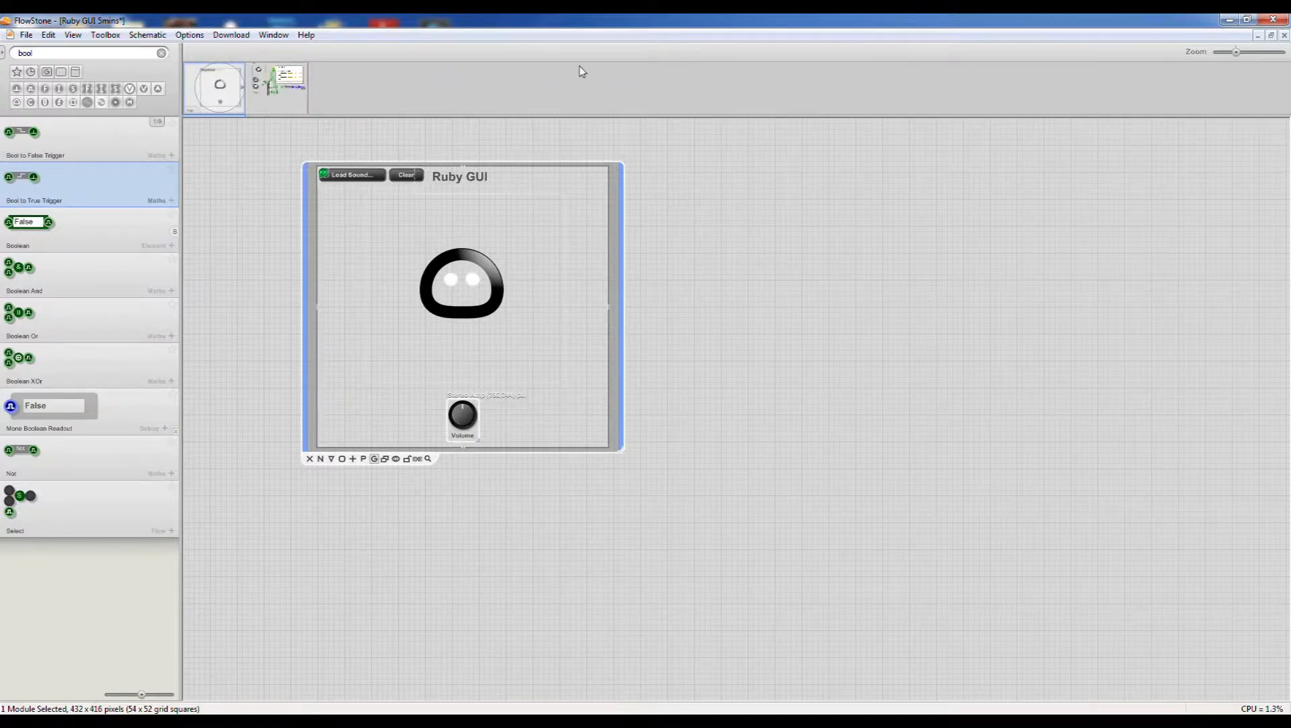
{"action": "mouse_move", "coordinate": [312, 201]}
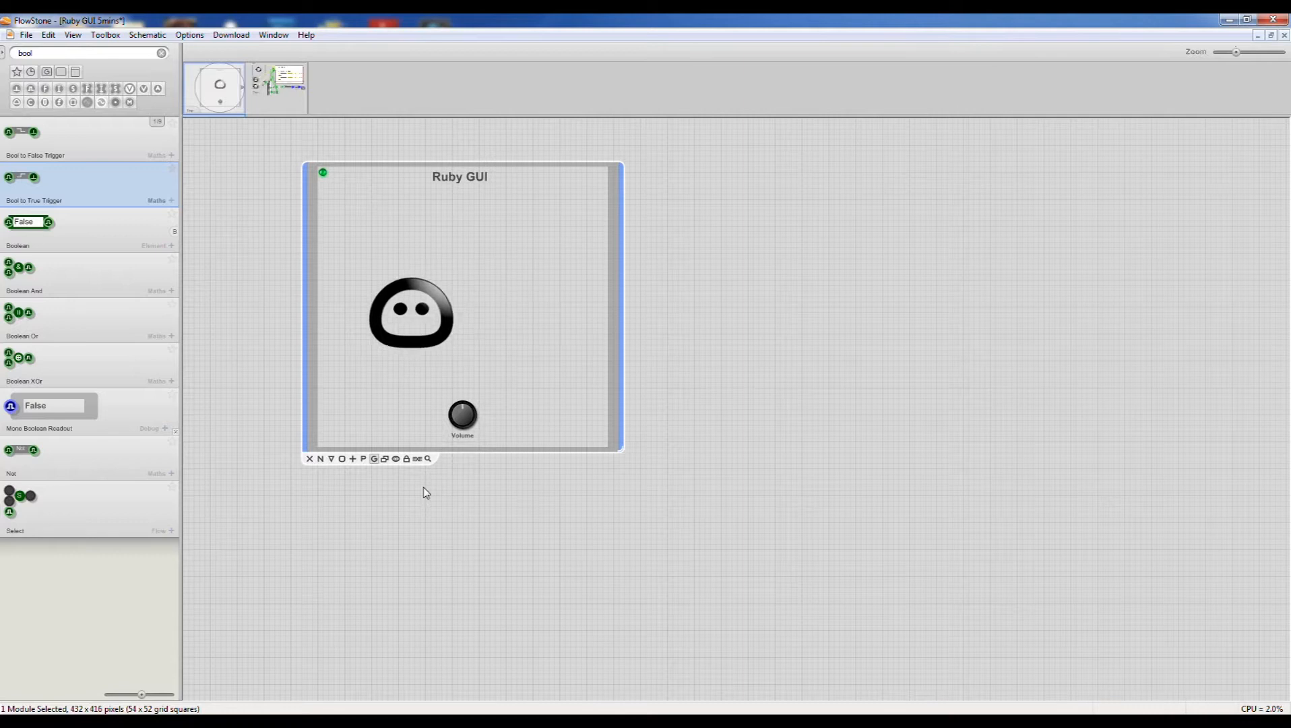
{"action": "left_click_drag", "start_coordinate": [410, 313], "coordinate": [462, 286]}
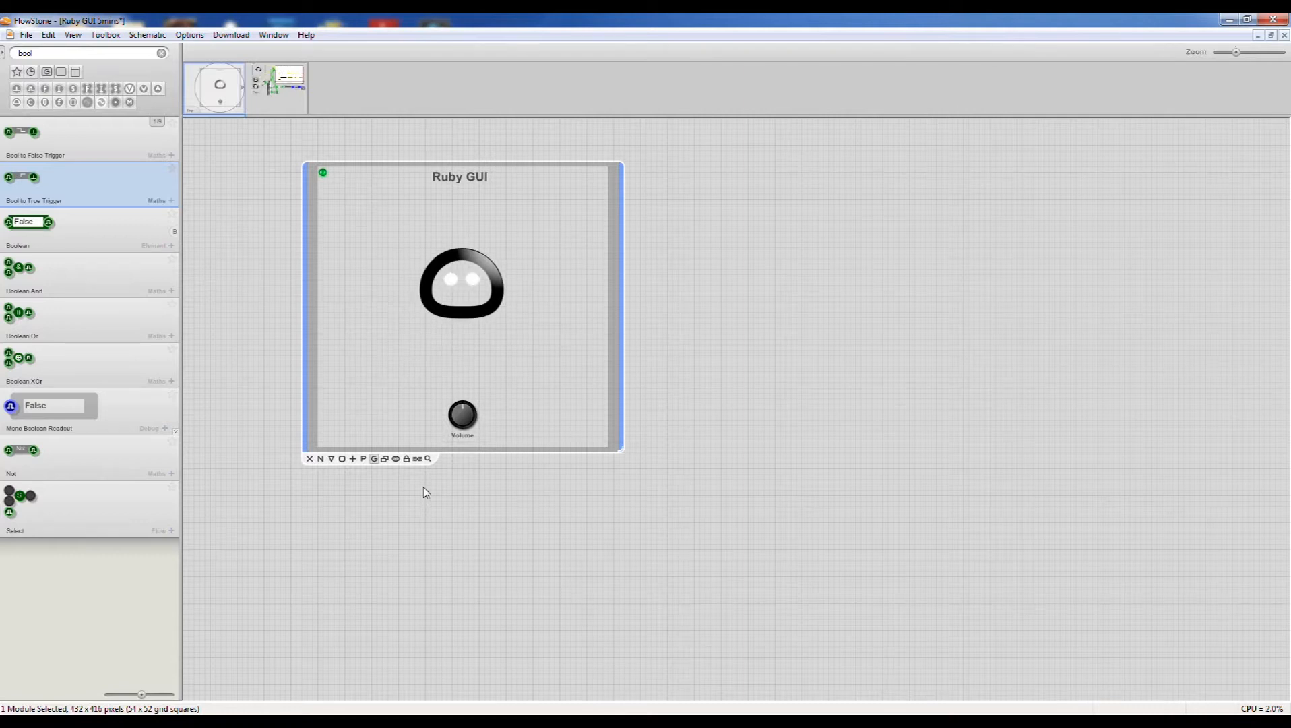
{"action": "mouse_move", "coordinate": [462, 541]}
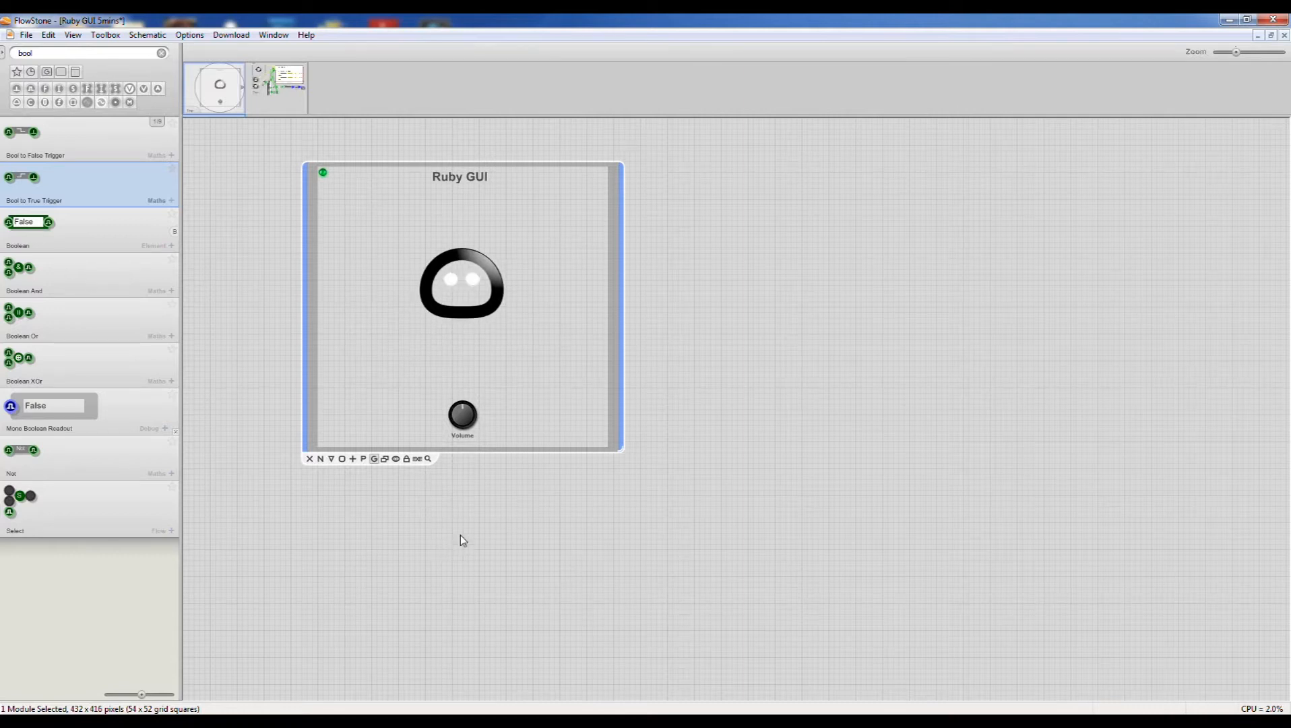